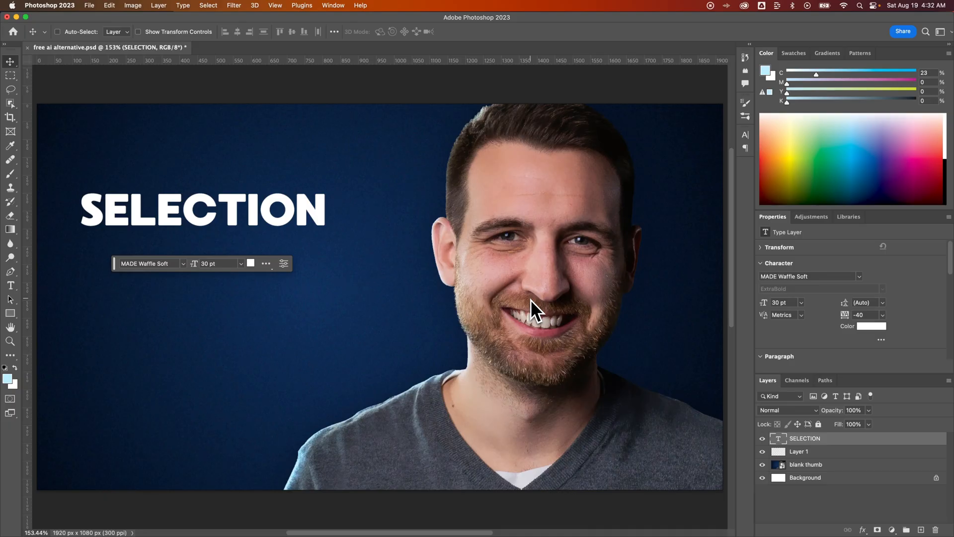
- Hide the menus and panels with Tab so the SELECTION thumbnail fills the screen
{"action": "key", "text": "tab"}
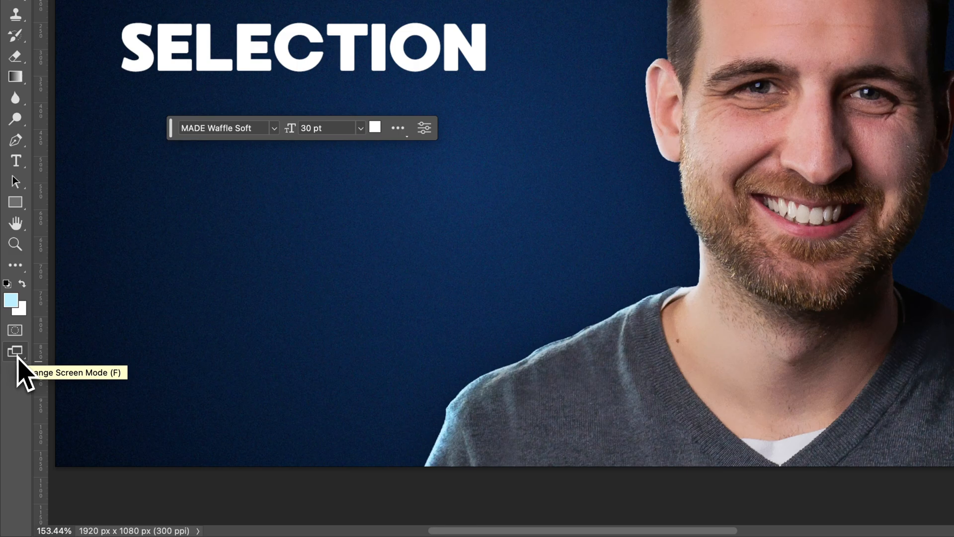
- Show the Change Screen Mode flyout from the bottom of the toolbar
{"action": "left_click", "coordinate": [15, 352]}
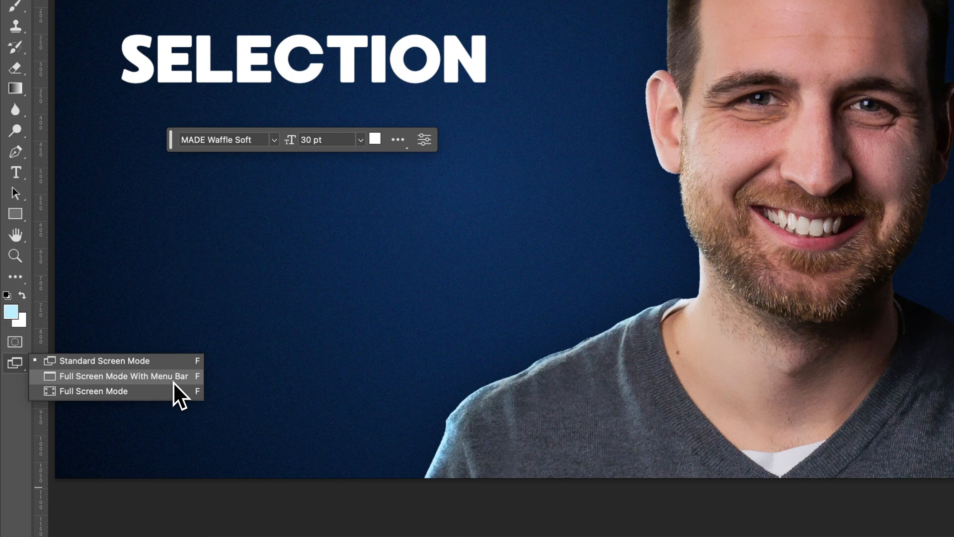
- Choose Standard Screen Mode to restore menus and panels around the thumbnail
{"action": "left_click", "coordinate": [103, 361]}
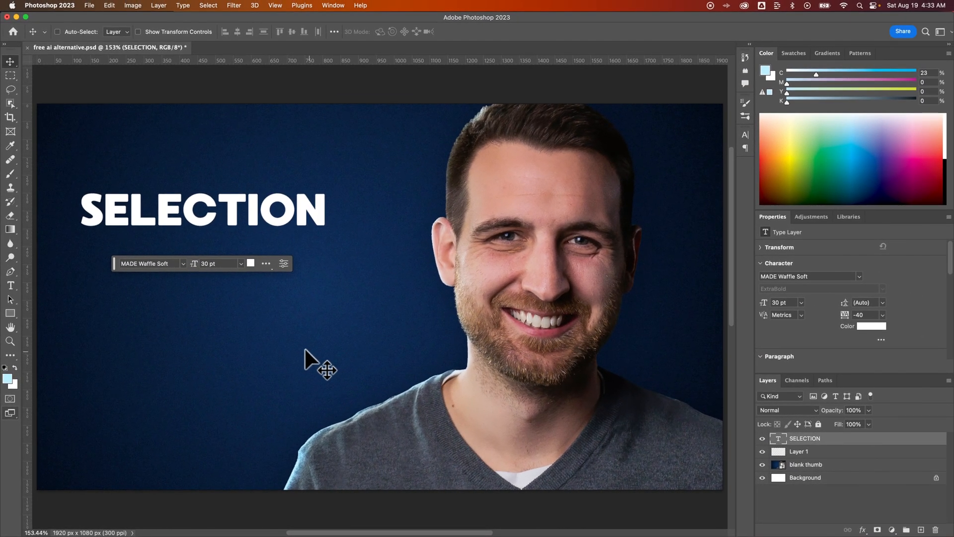